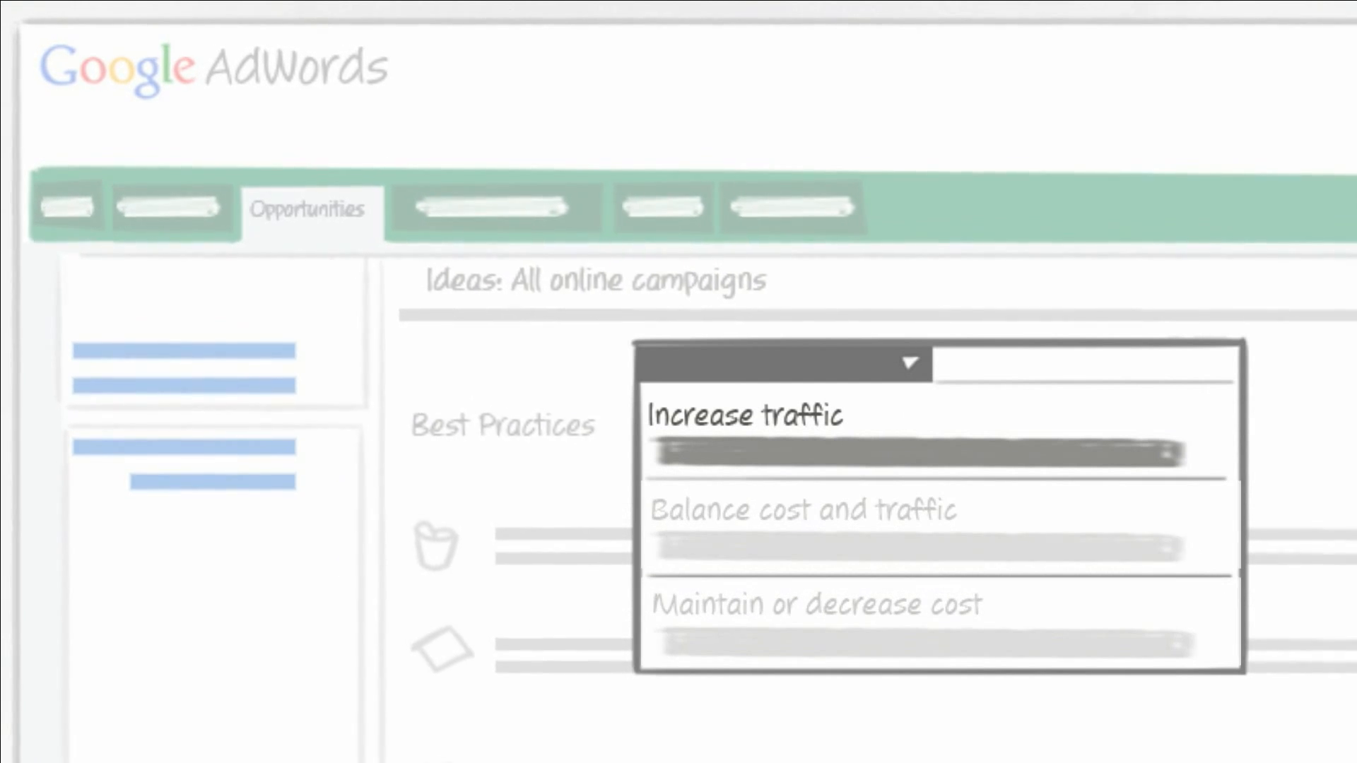
- Switch the Ideas goal from 'Increase traffic' to 'Balance cost and traffic'
{"action": "left_click", "coordinate": [801, 510]}
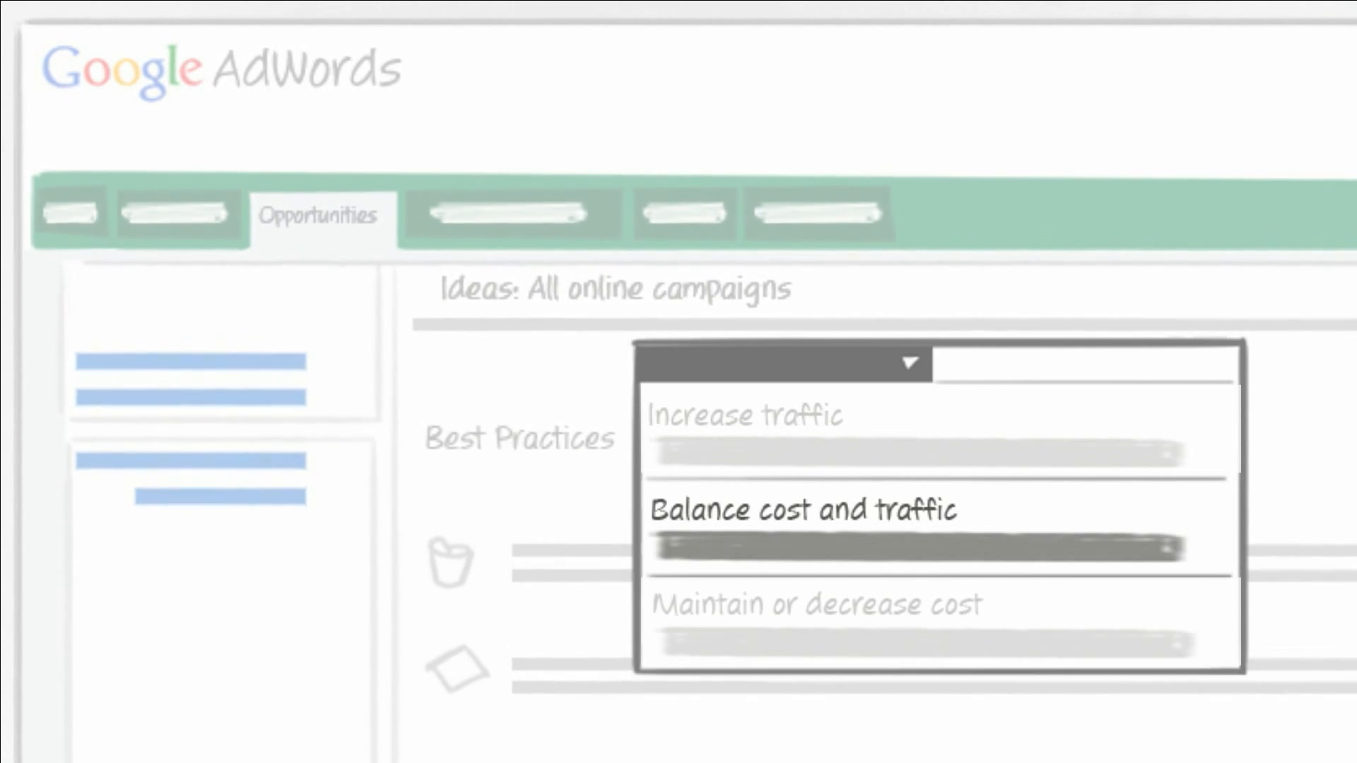